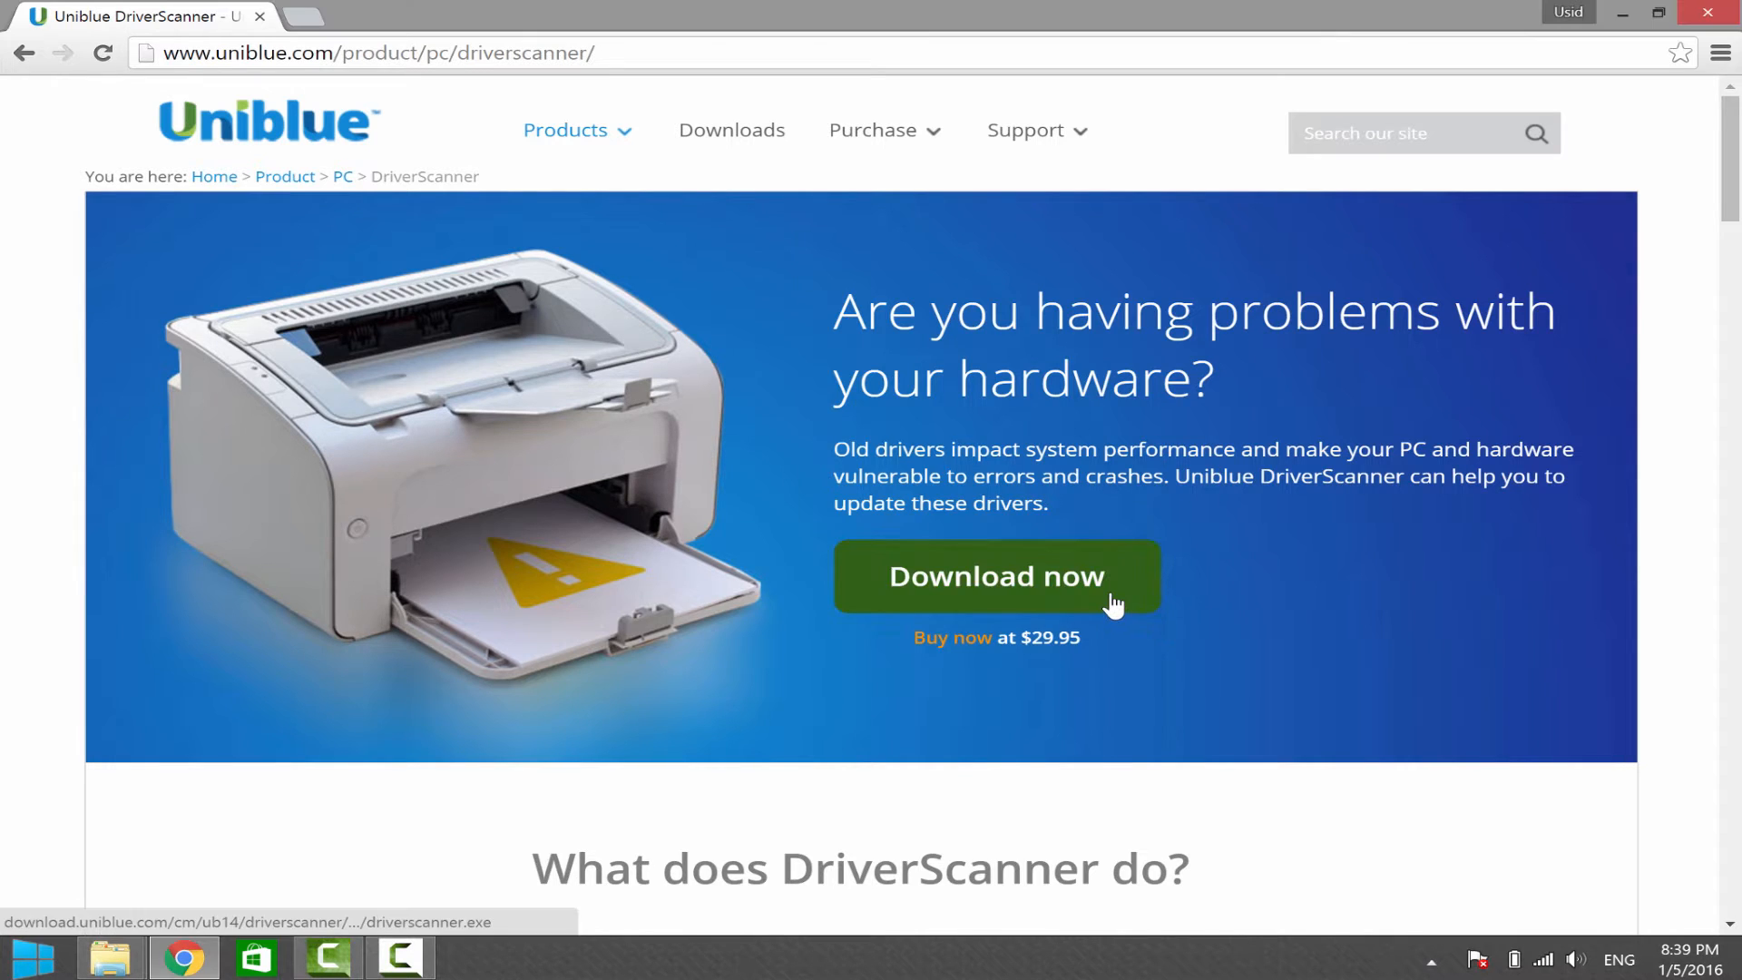
- Download the driverscanner.exe installer from the Uniblue product page
{"action": "left_click", "coordinate": [995, 576]}
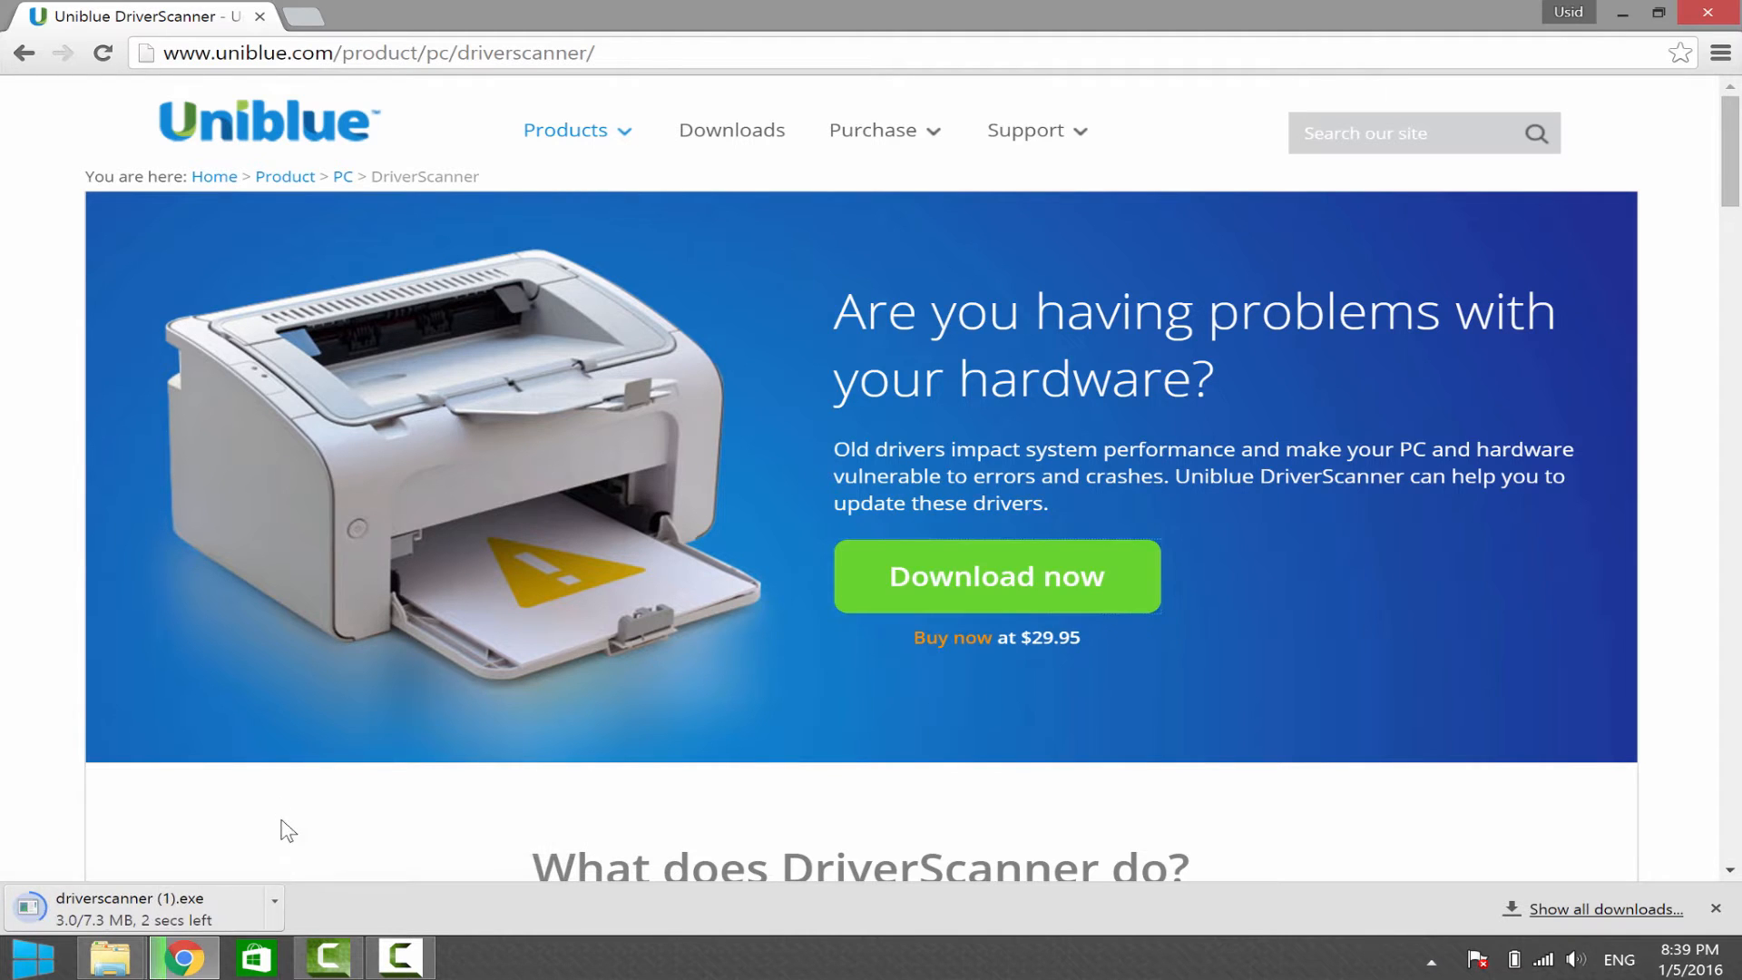
{"action": "mouse_move", "coordinate": [446, 820]}
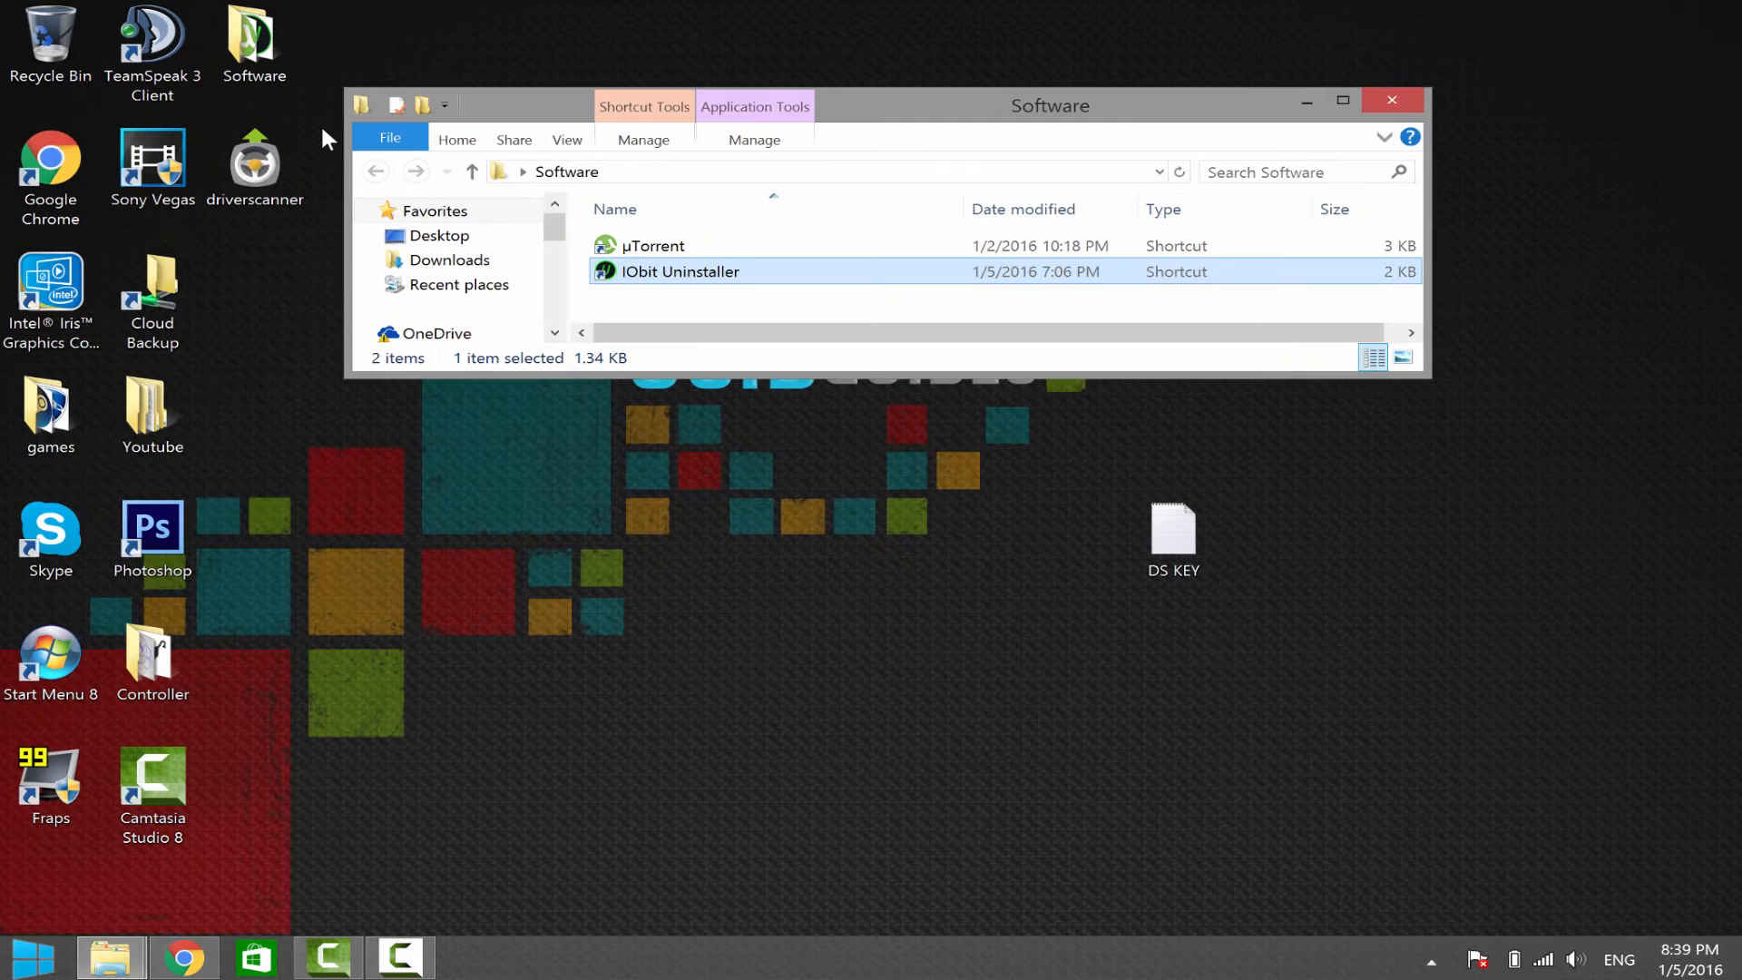
- Copy the serial key from the DS KEY note on the desktop
{"action": "double_click", "coordinate": [1172, 530]}
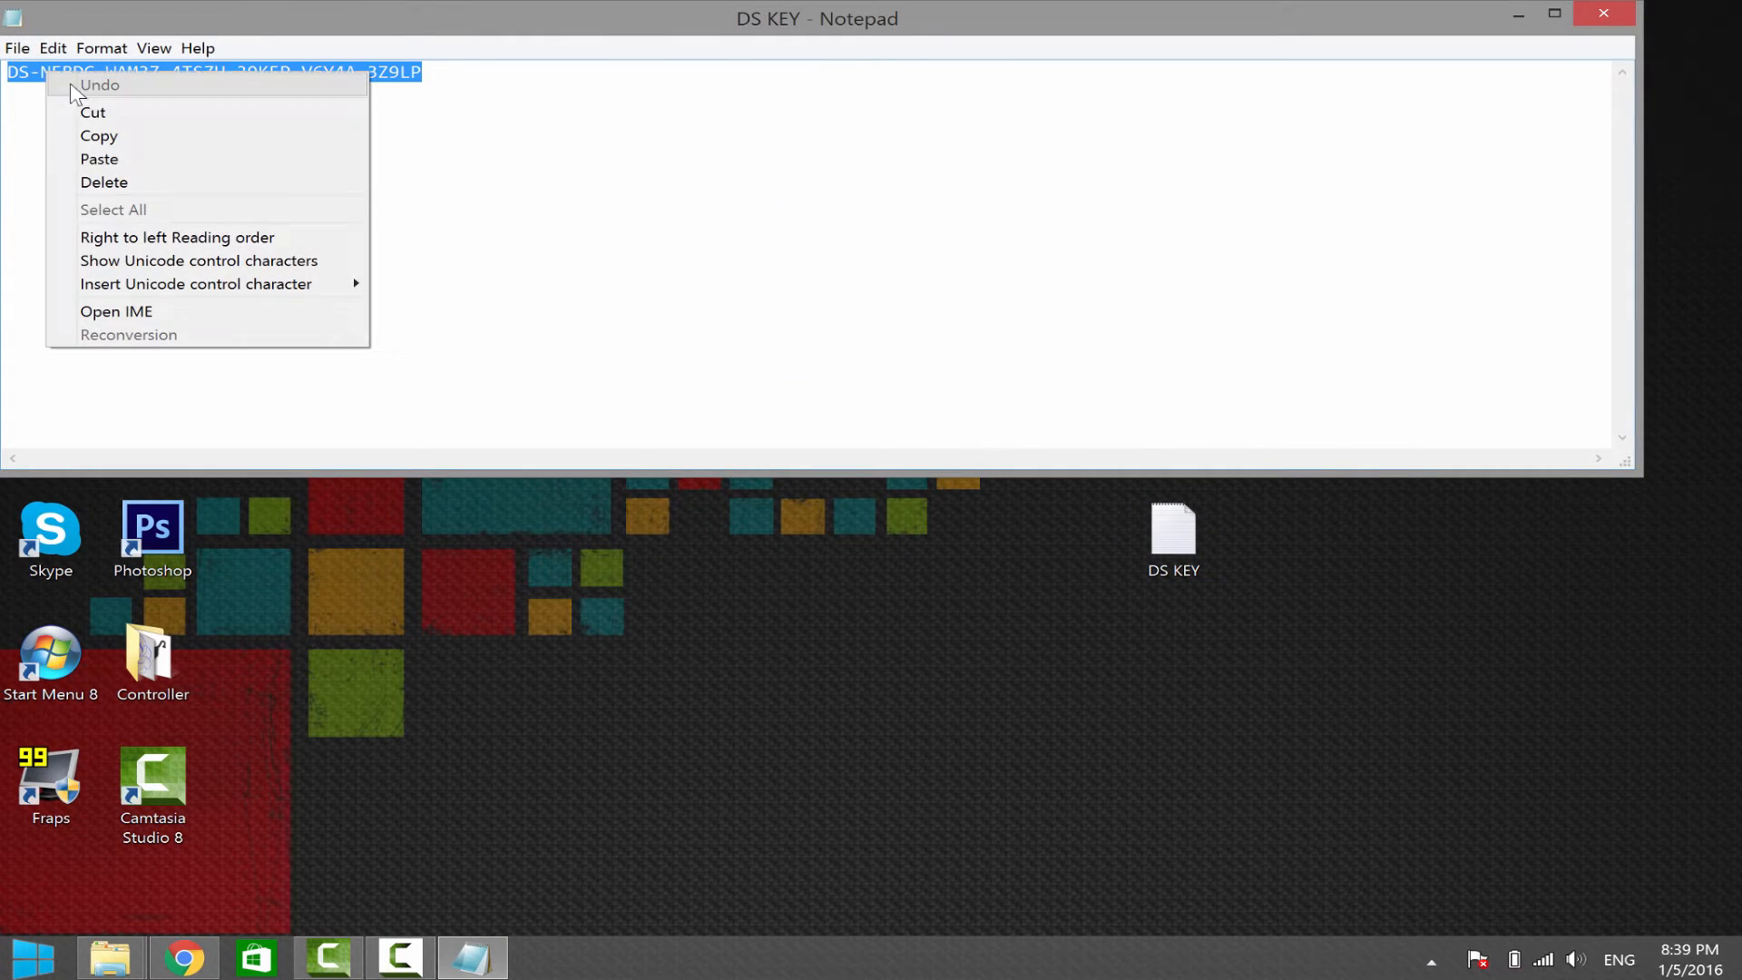
{"action": "left_click", "coordinate": [98, 134]}
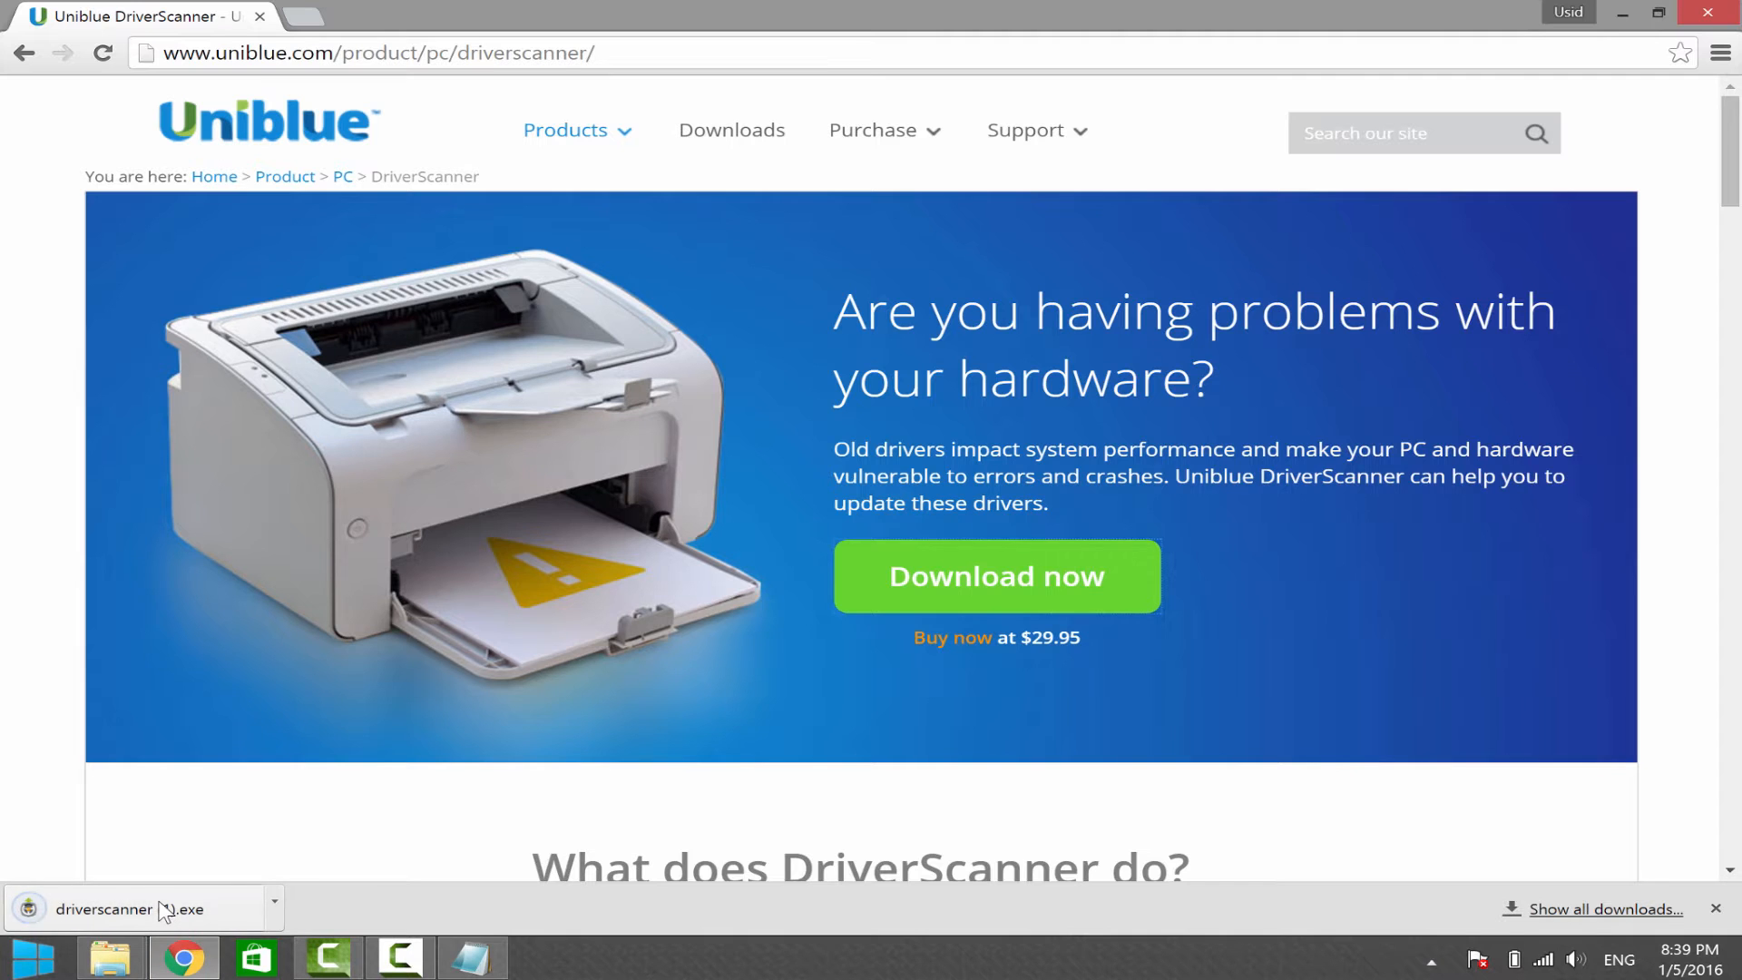
- Install DriverScanner from the downloaded exe and start registration from the Overview page
{"action": "left_click", "coordinate": [105, 909]}
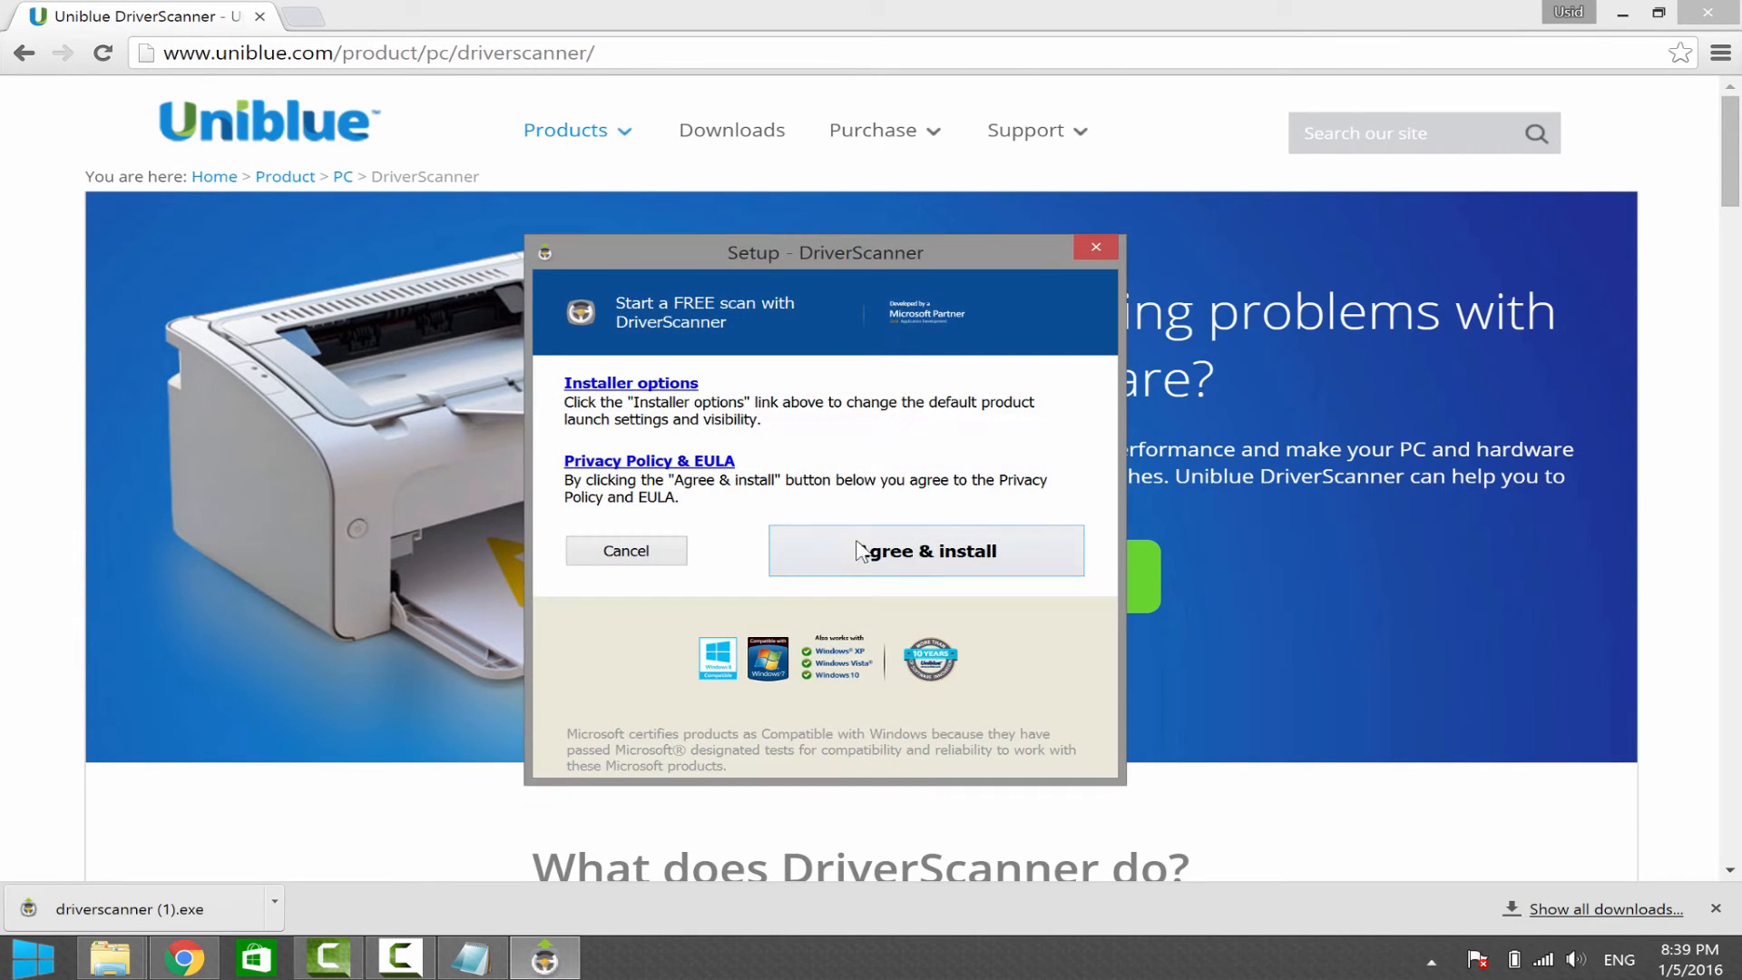
{"action": "left_click", "coordinate": [924, 550]}
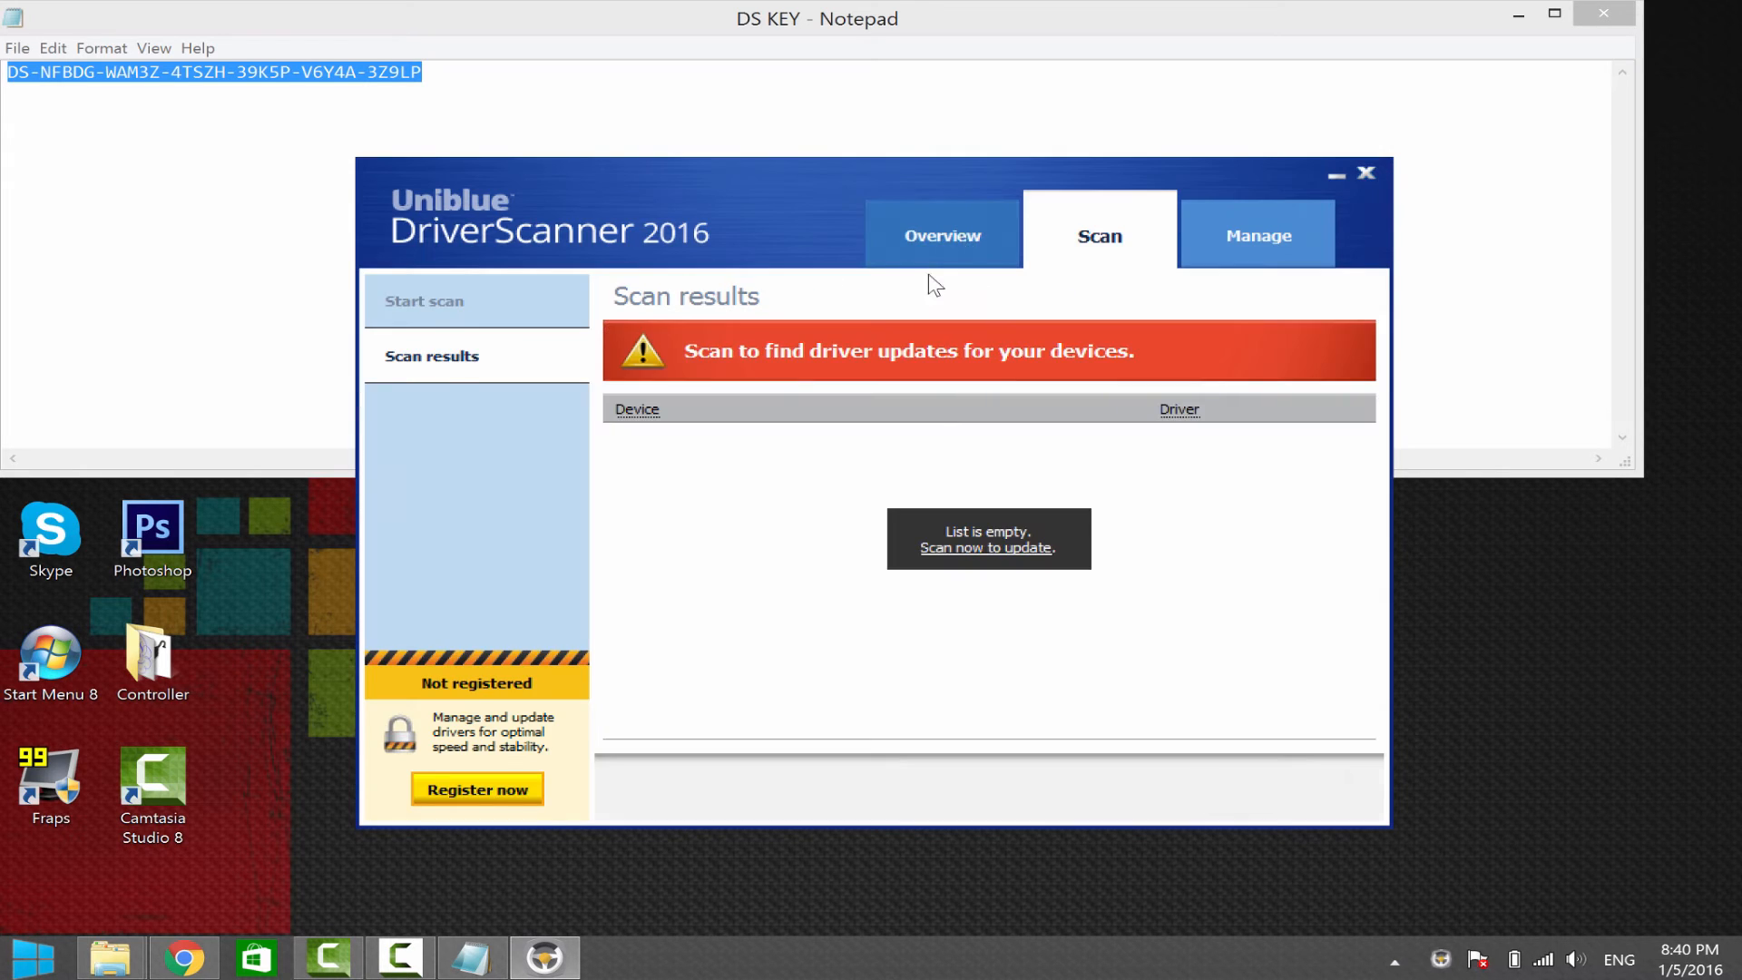
{"action": "left_click", "coordinate": [941, 234]}
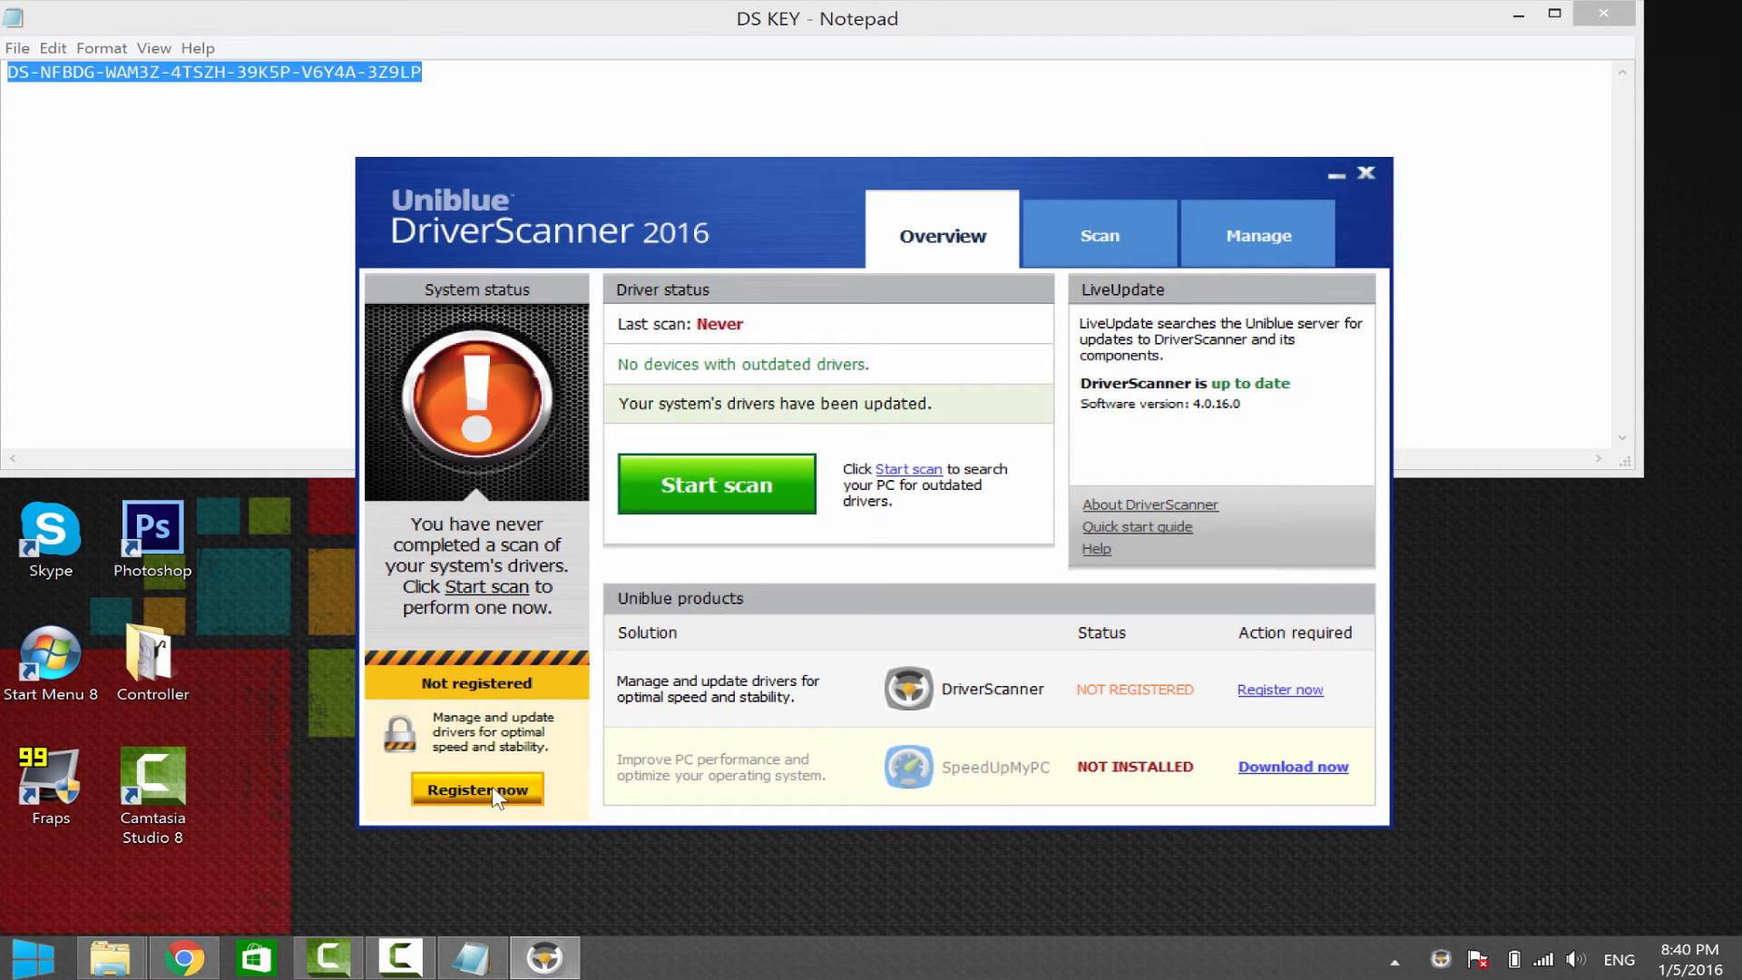
{"action": "left_click", "coordinate": [477, 789]}
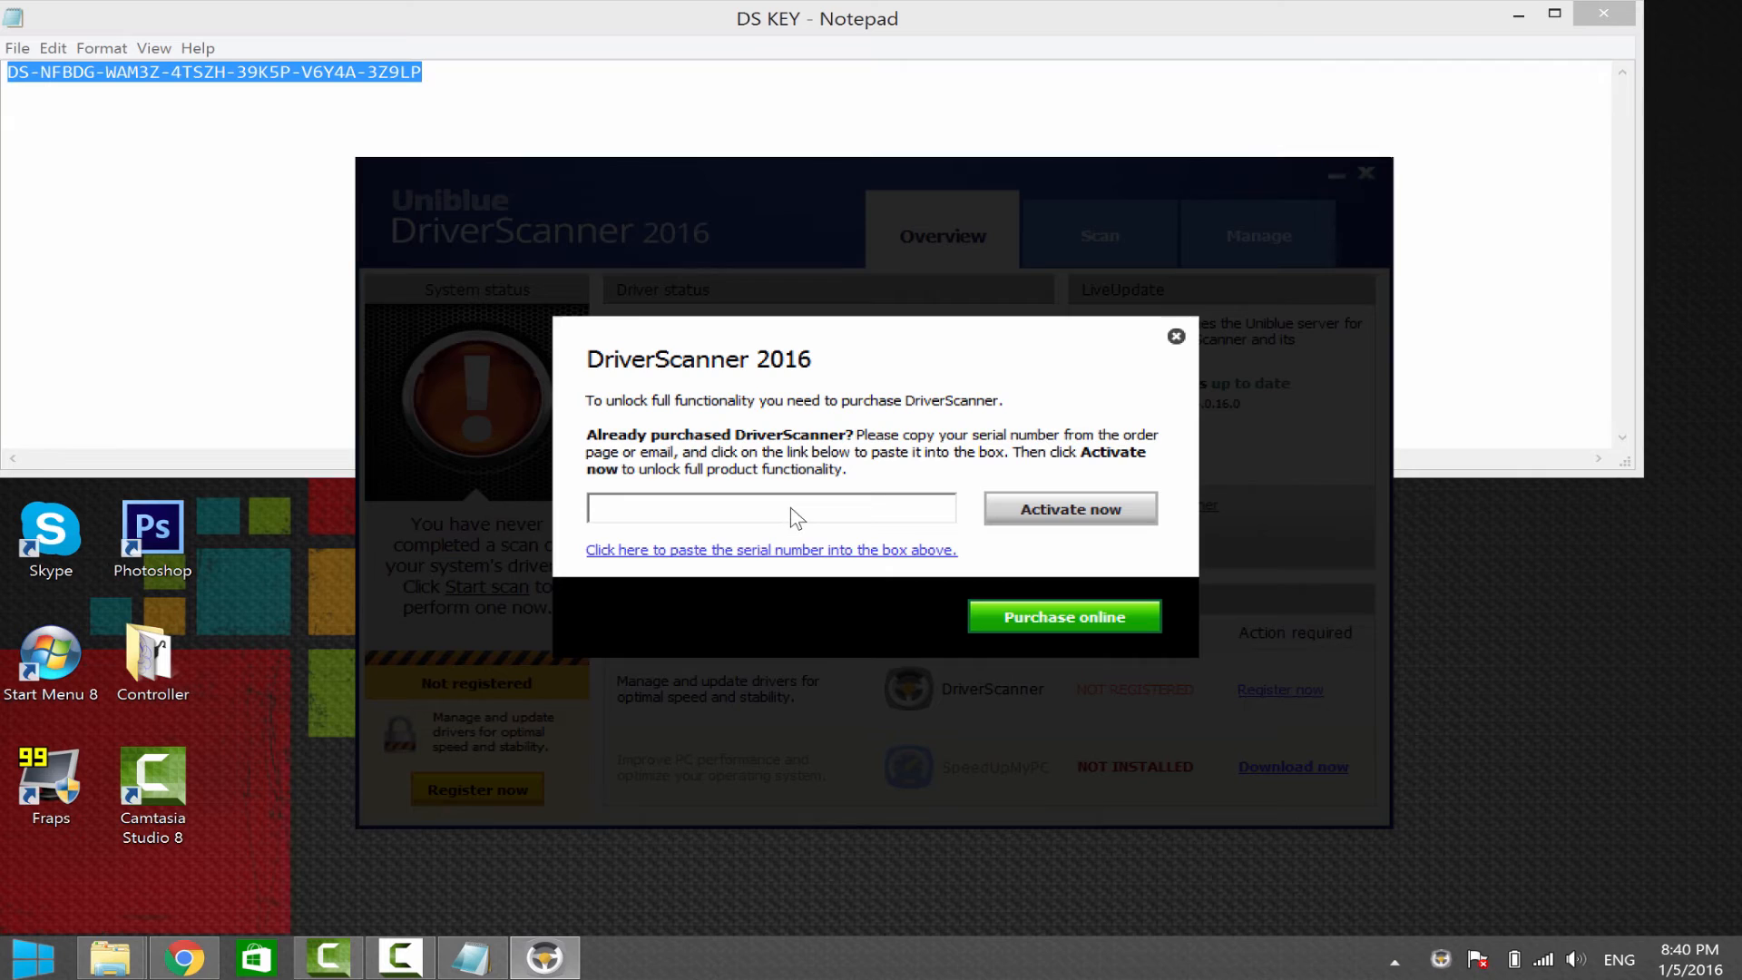
- Paste the copied serial number and activate DriverScanner 2016
{"action": "left_click", "coordinate": [771, 548]}
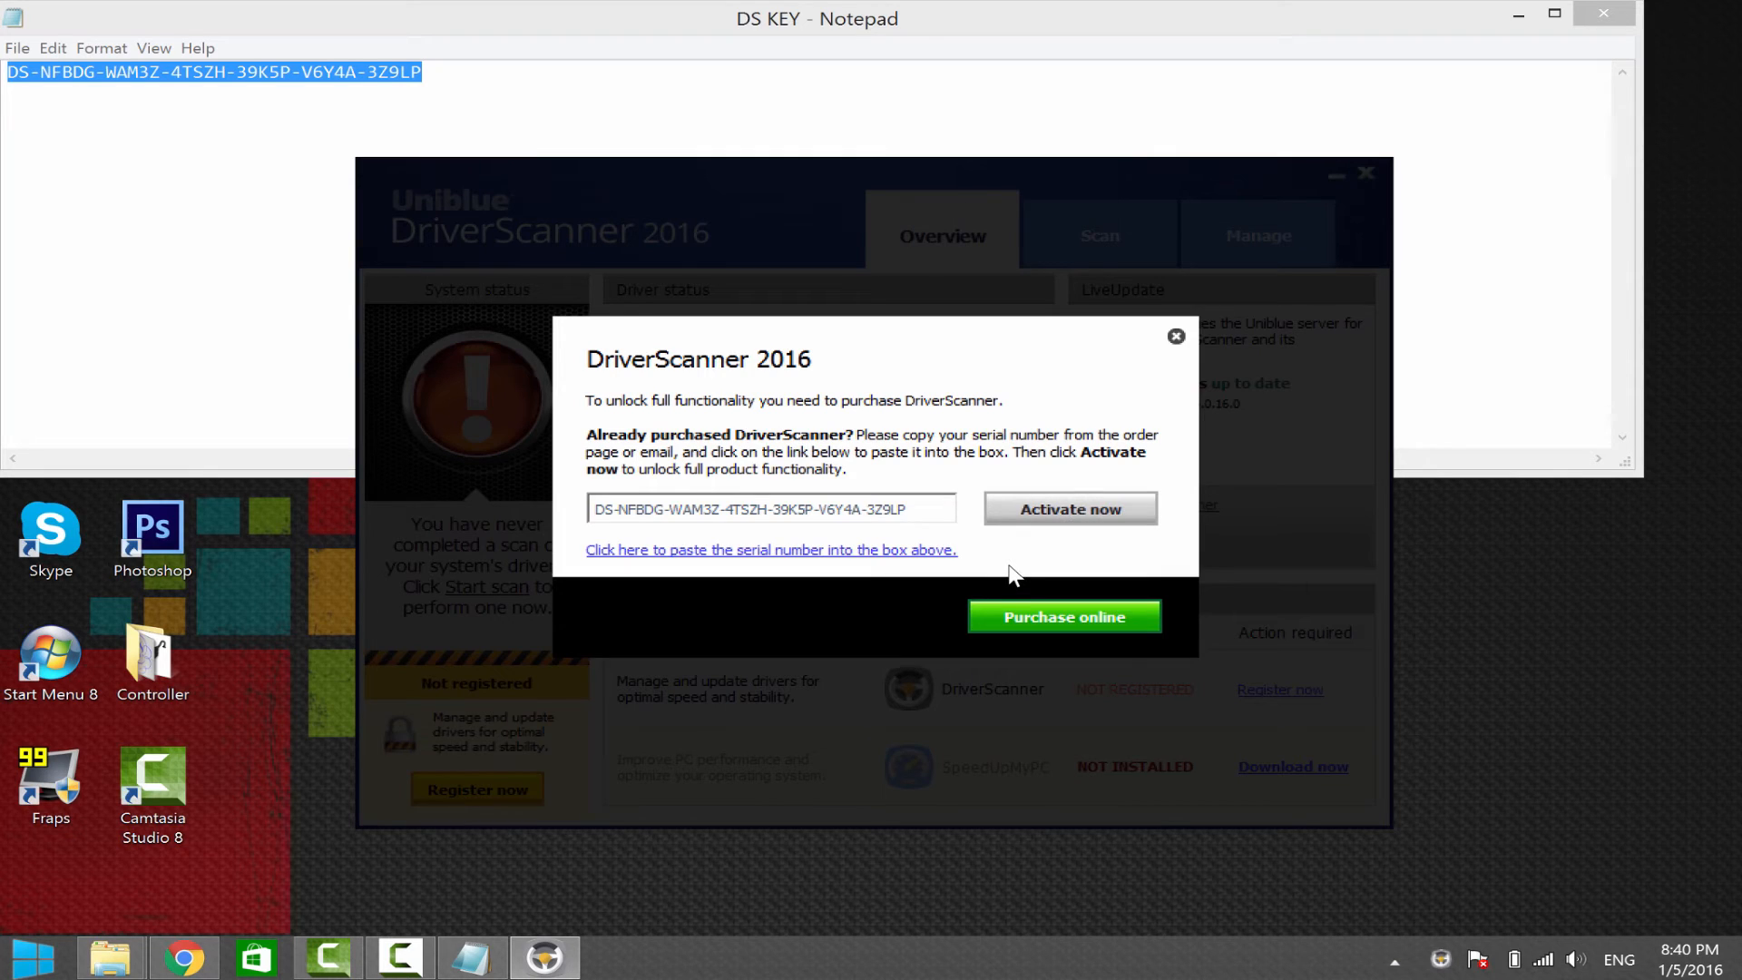
{"action": "left_click", "coordinate": [1067, 508]}
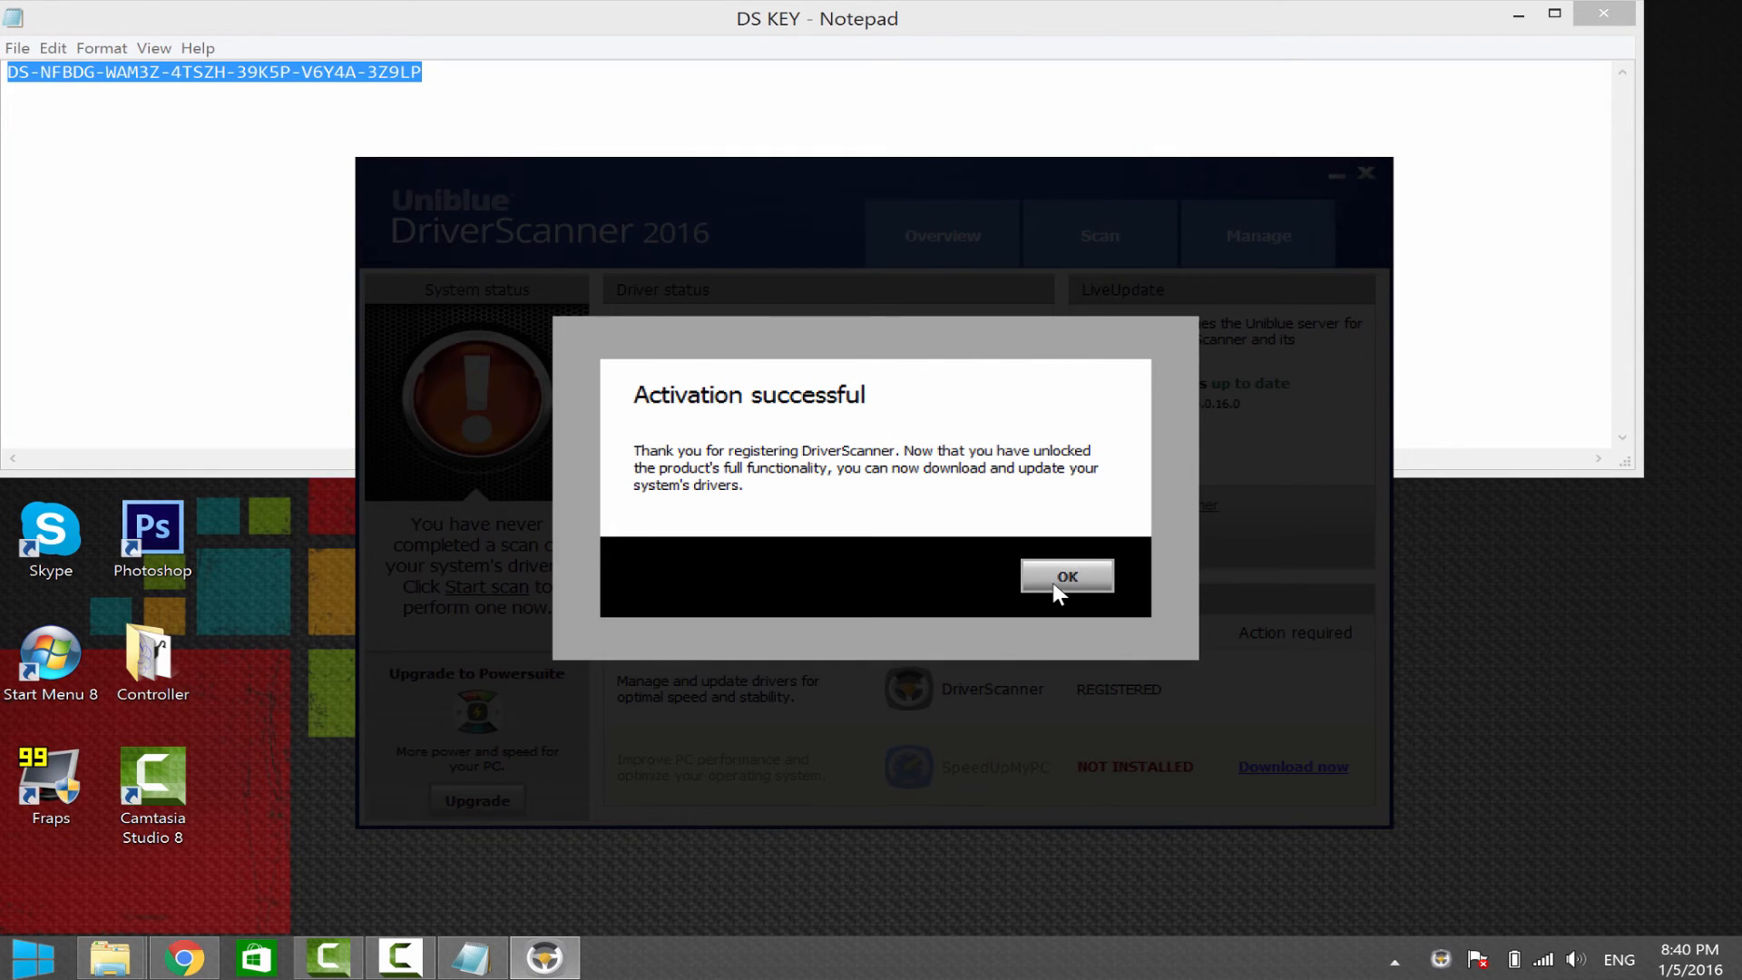
- Acknowledge the 'Activation successful' message, returning to the REGISTERED overview
{"action": "left_click", "coordinate": [1066, 577]}
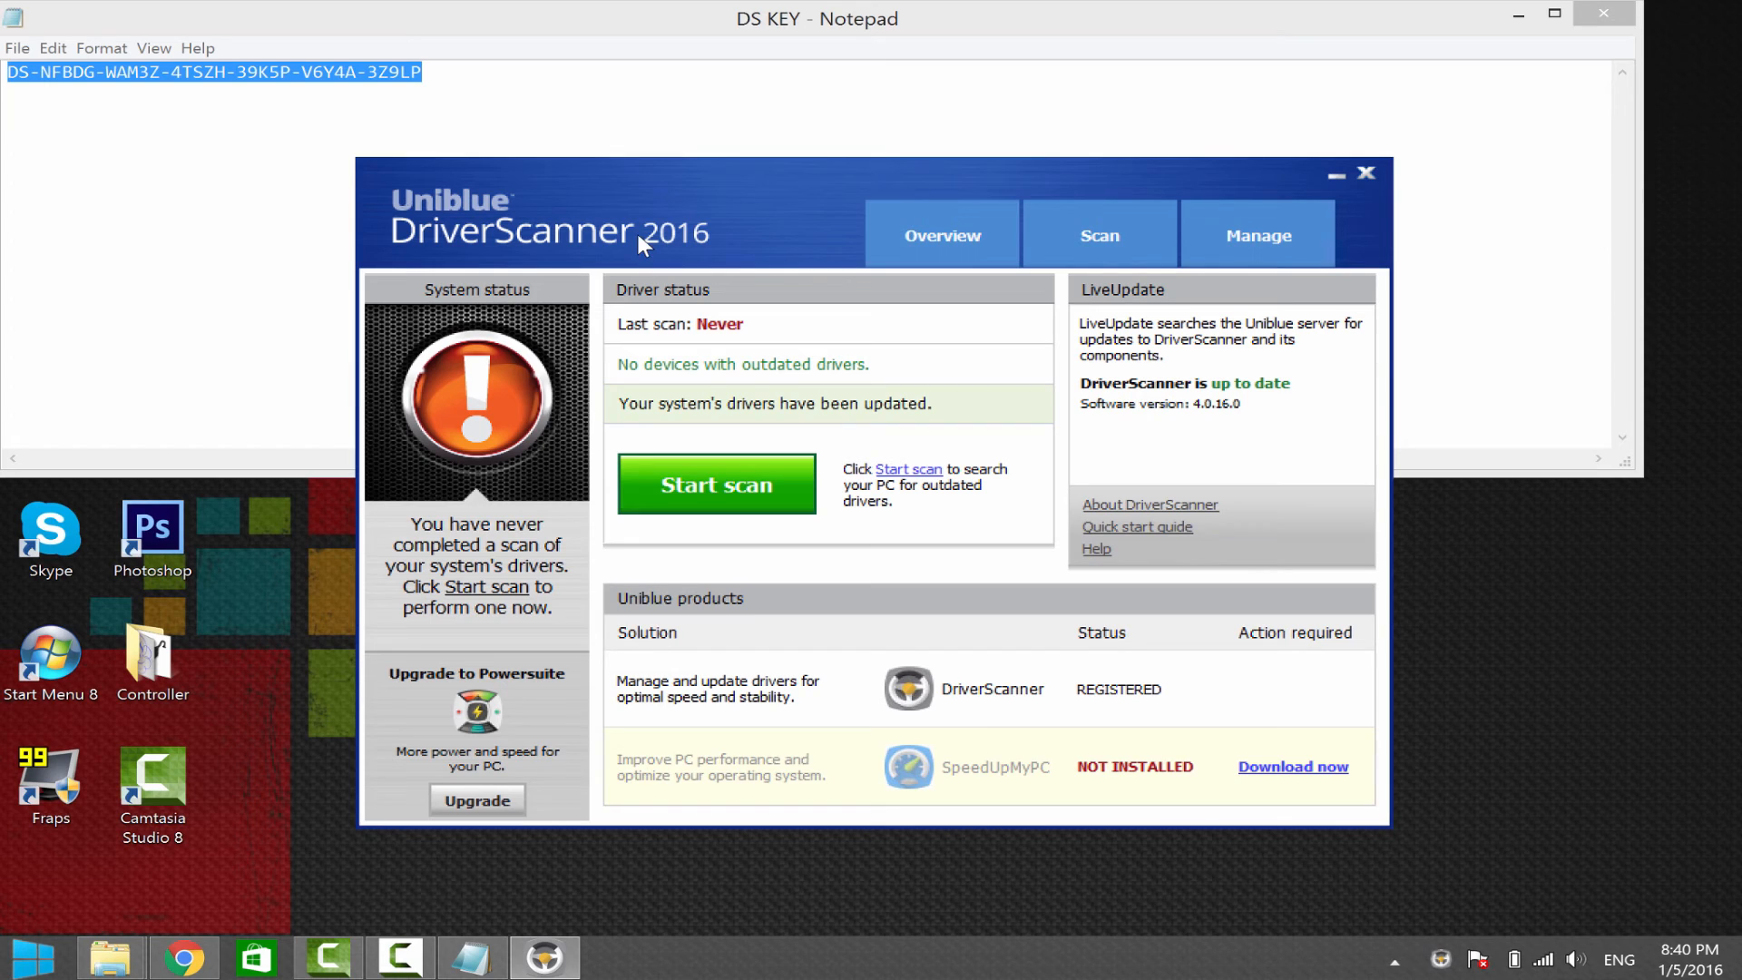
{"action": "mouse_move", "coordinate": [428, 791]}
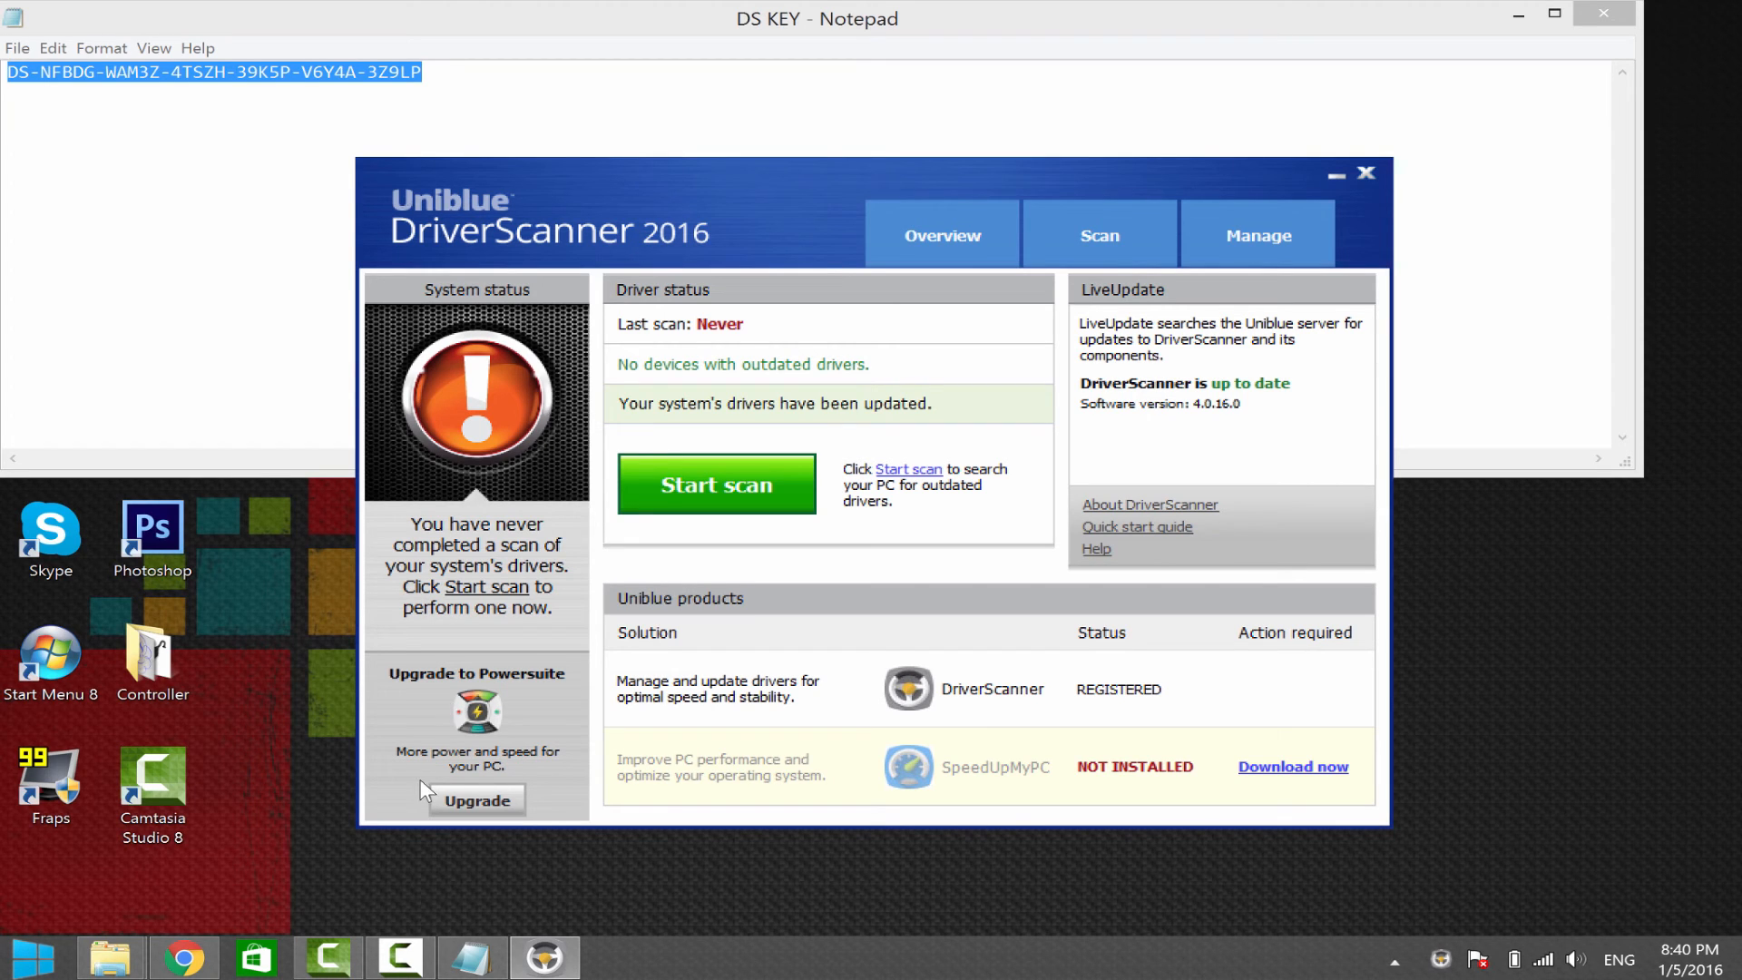
{"action": "mouse_move", "coordinate": [1034, 305]}
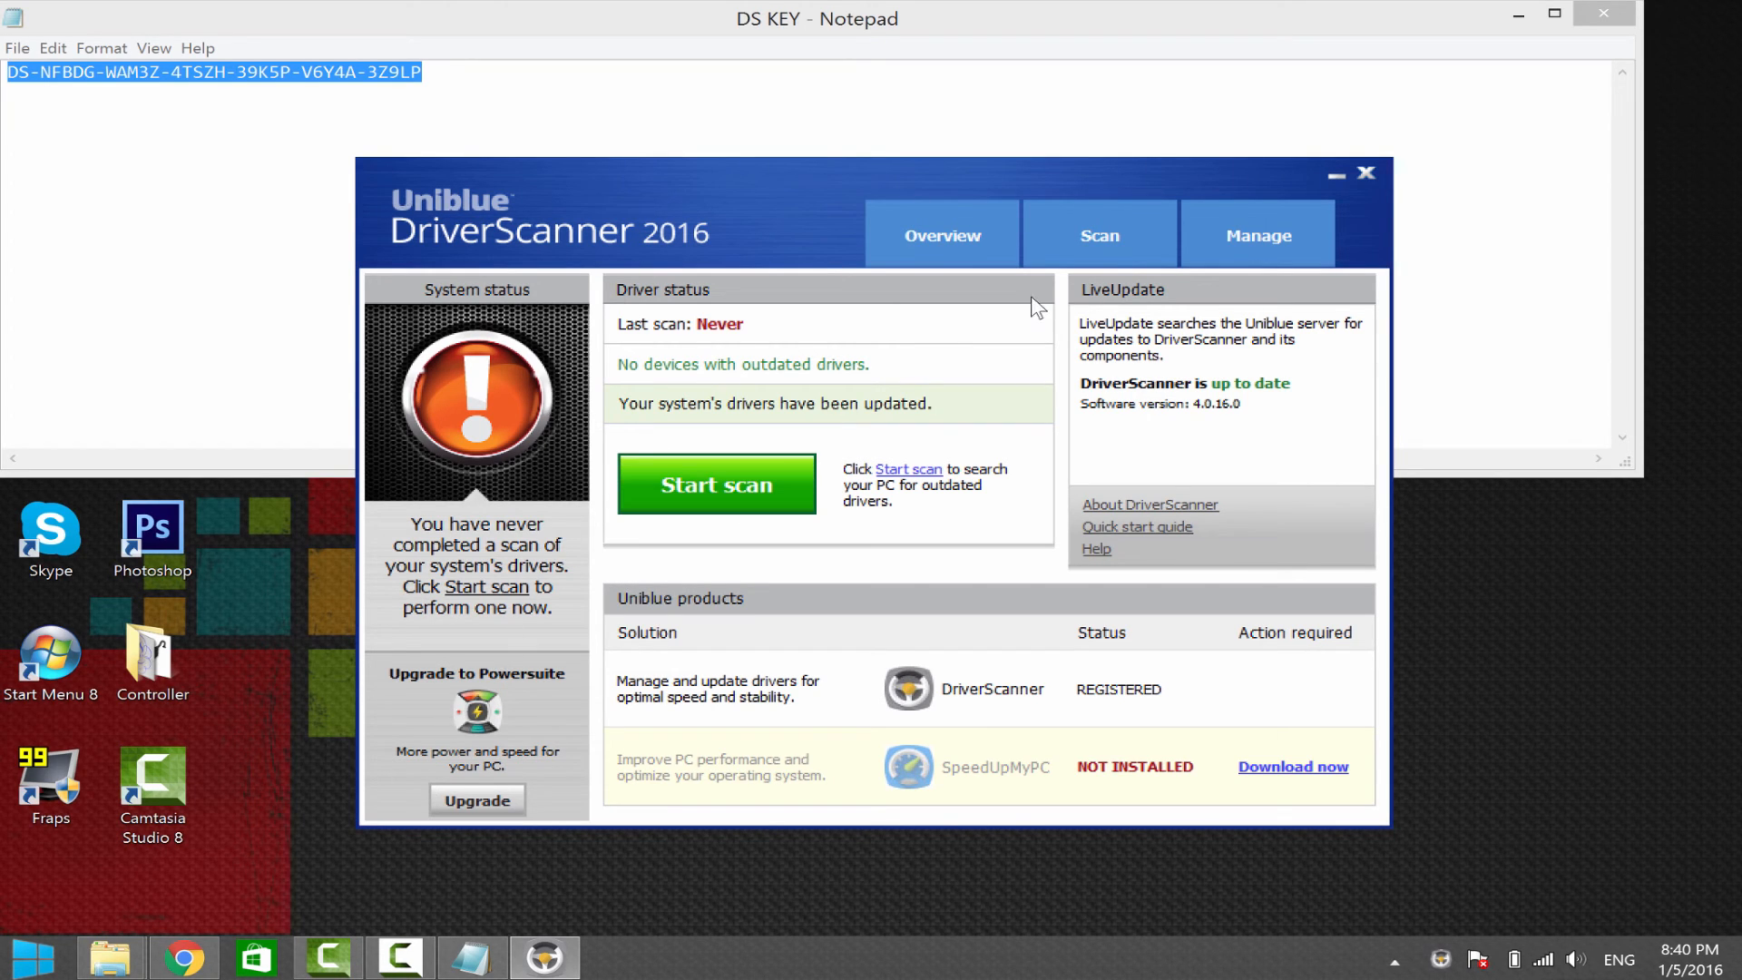